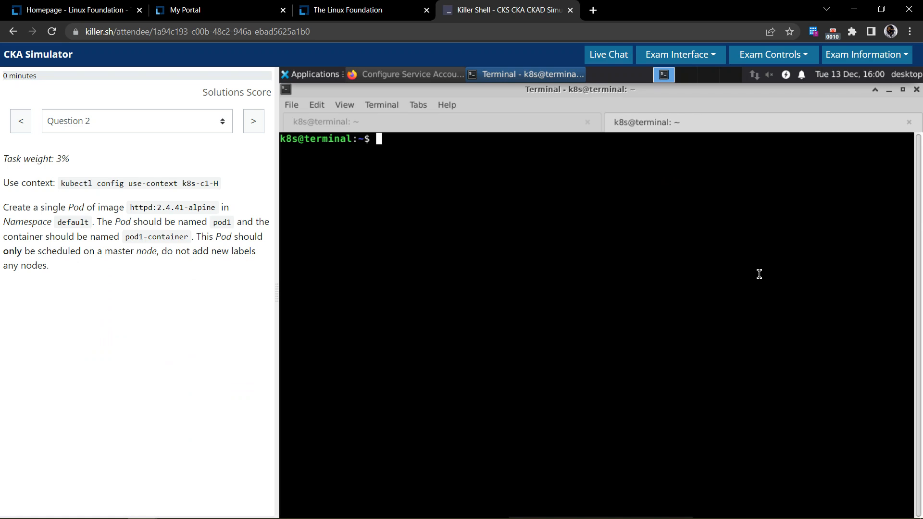
Switch kubectl to context k8s-c1-H and highlight the master-node scheduling requirement in the task
{"action": "double_click", "coordinate": [172, 207]}
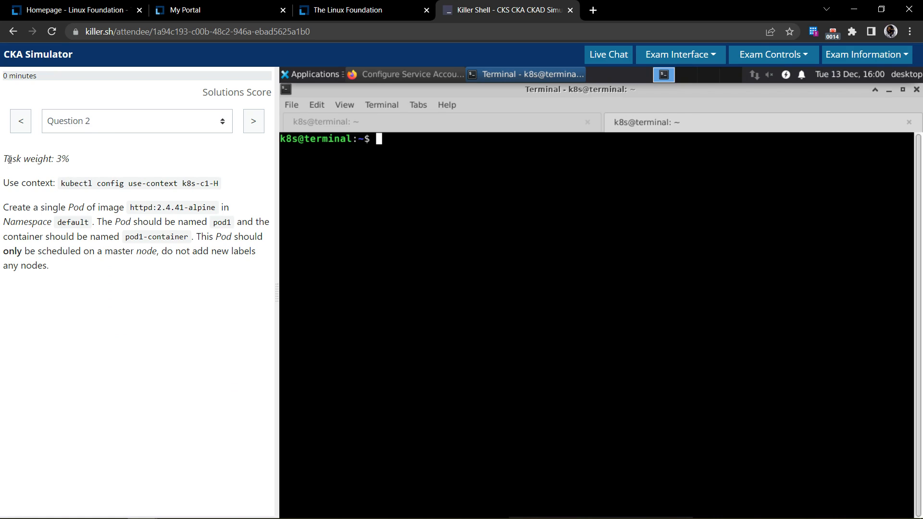
{"action": "mouse_move", "coordinate": [93, 167]}
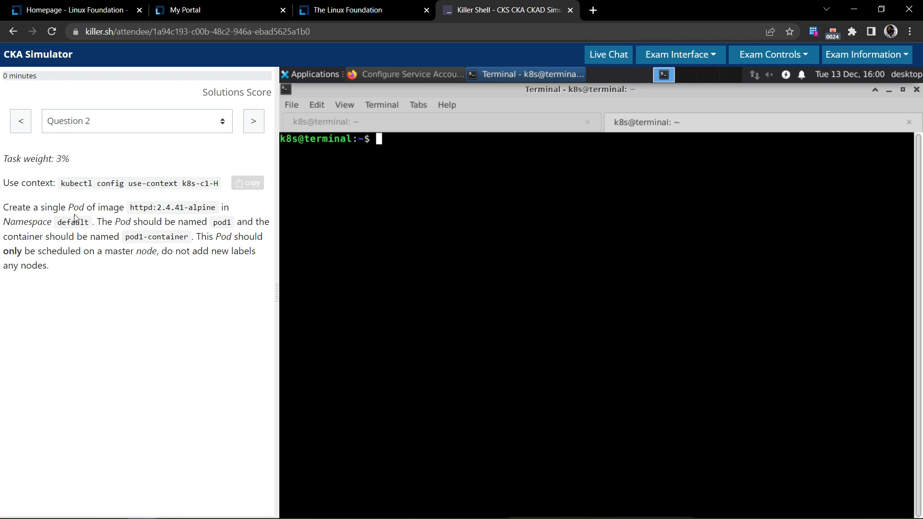
{"action": "mouse_move", "coordinate": [57, 201]}
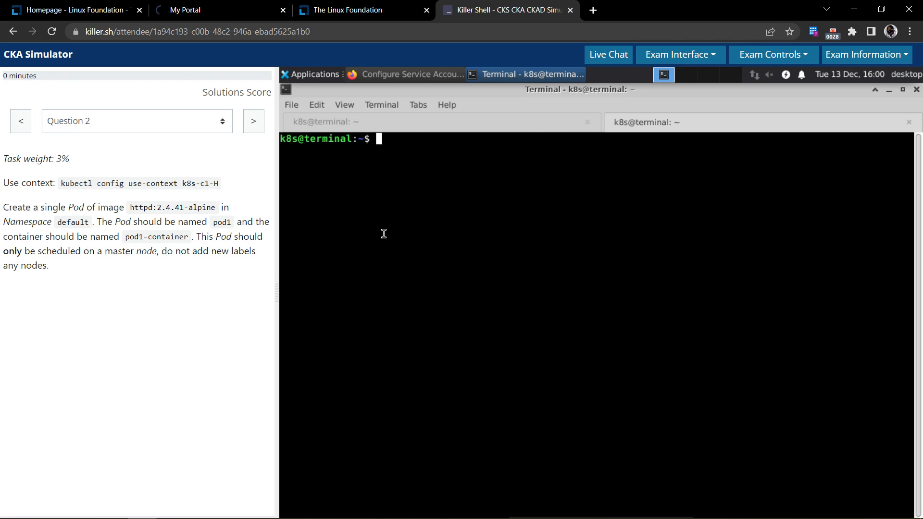
{"action": "type", "text": "kubectl config use-context k8s-c1-H"}
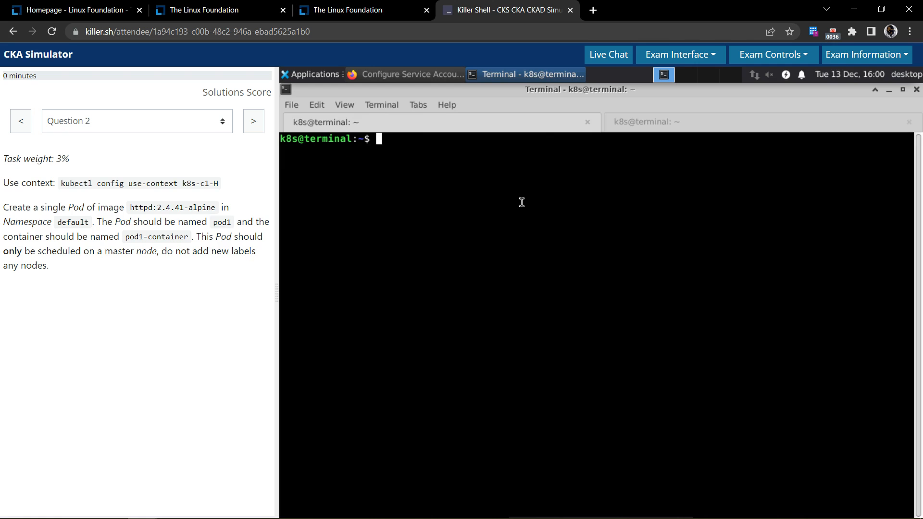
{"action": "mouse_move", "coordinate": [5, 212]}
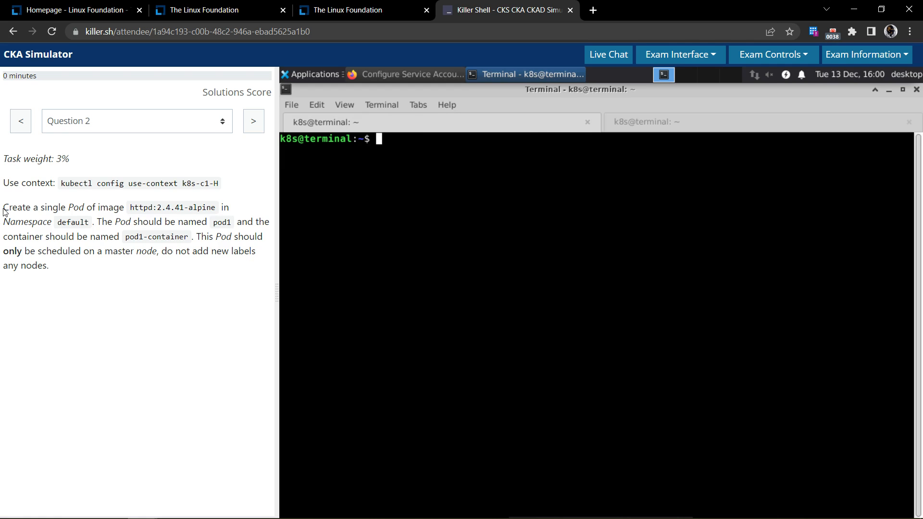
{"action": "left_click_drag", "start_coordinate": [3, 208], "coordinate": [120, 207]}
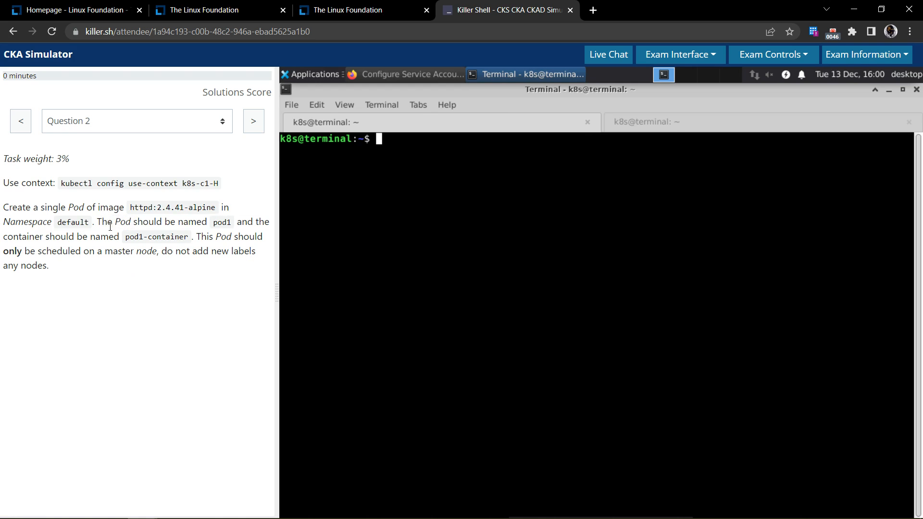
{"action": "left_click_drag", "start_coordinate": [108, 221], "coordinate": [200, 221]}
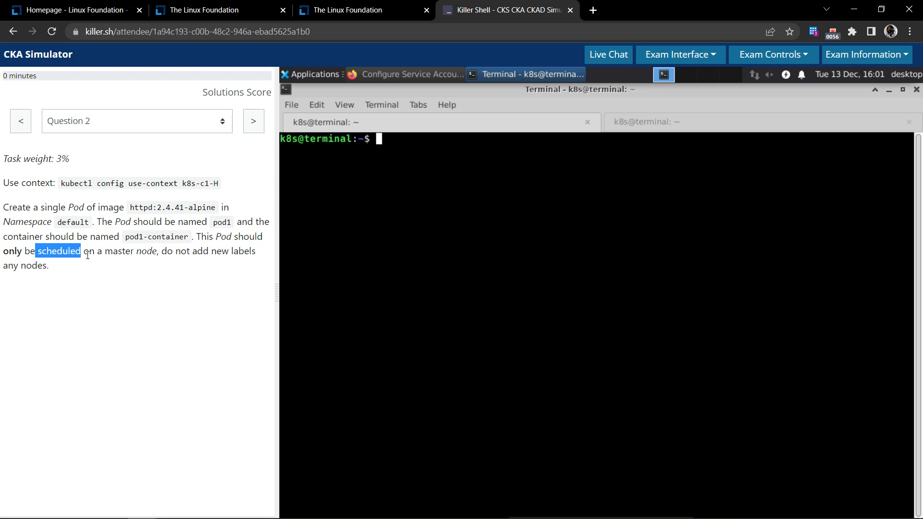
{"action": "left_click_drag", "start_coordinate": [80, 251], "coordinate": [154, 251]}
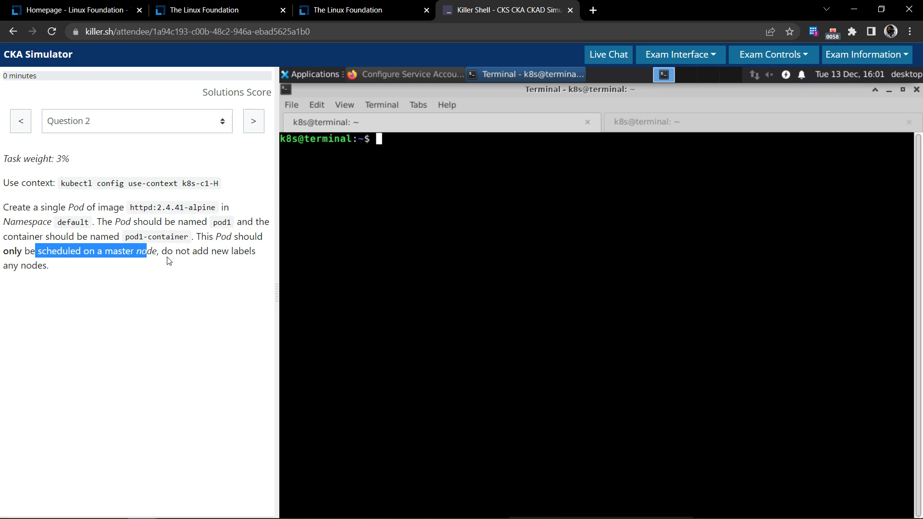
{"action": "left_click_drag", "start_coordinate": [149, 251], "coordinate": [49, 265]}
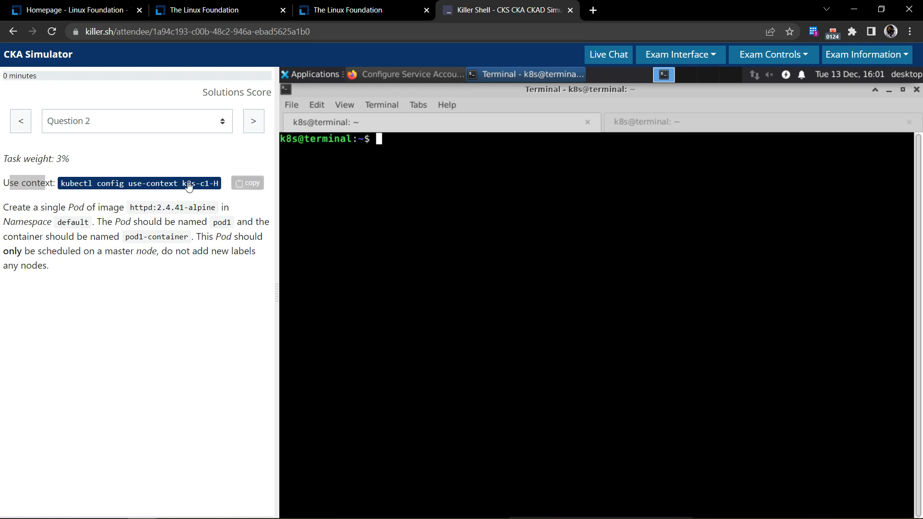
{"action": "type", "text": "kubectl config use-context k8s-c1-H"}
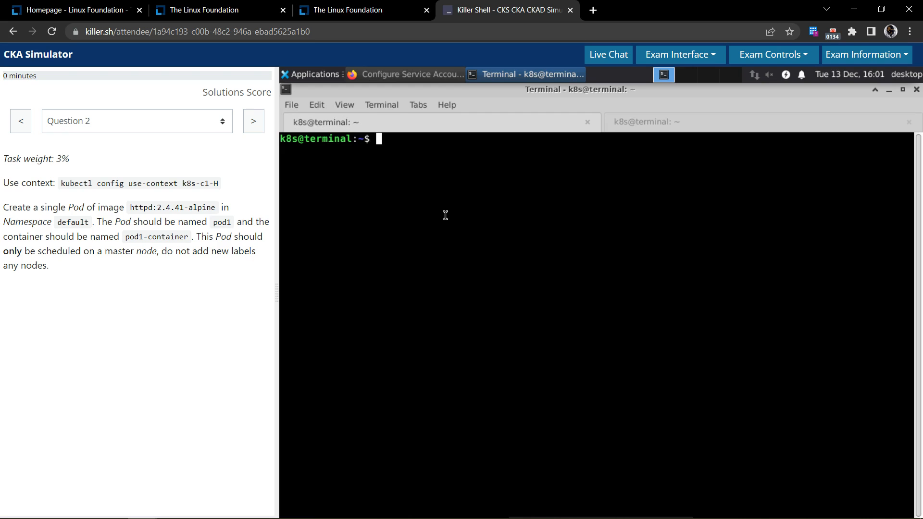
Print a client dry-run YAML manifest for pod1 with image httpd:2.4.41-alpine
{"action": "type", "text": "k"}
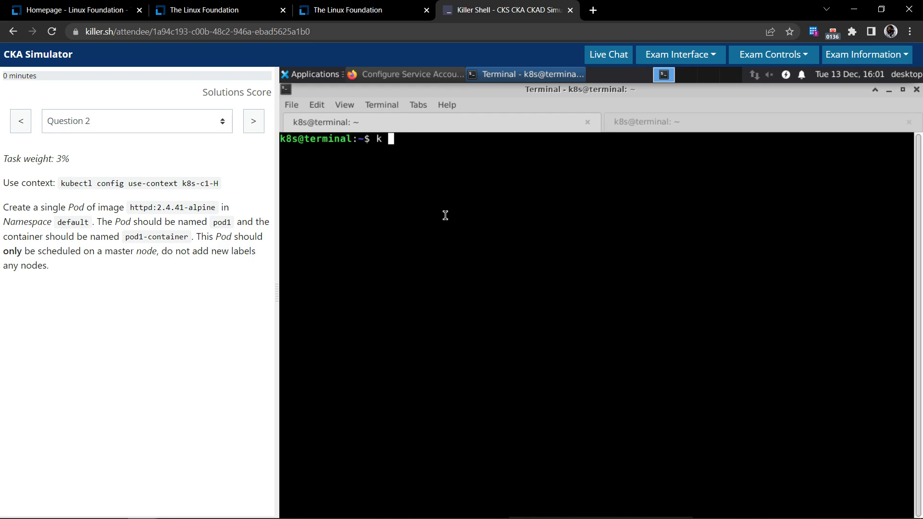
{"action": "type", "text": "run"}
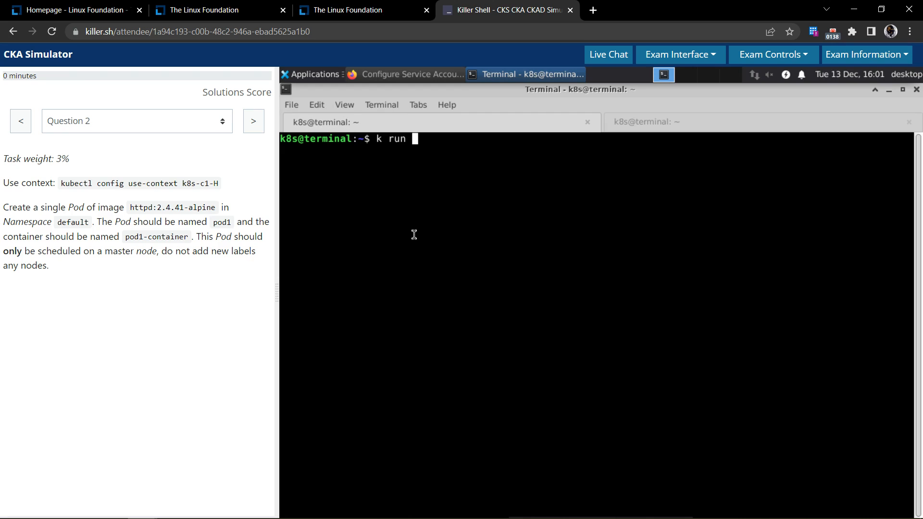
{"action": "double_click", "coordinate": [156, 236]}
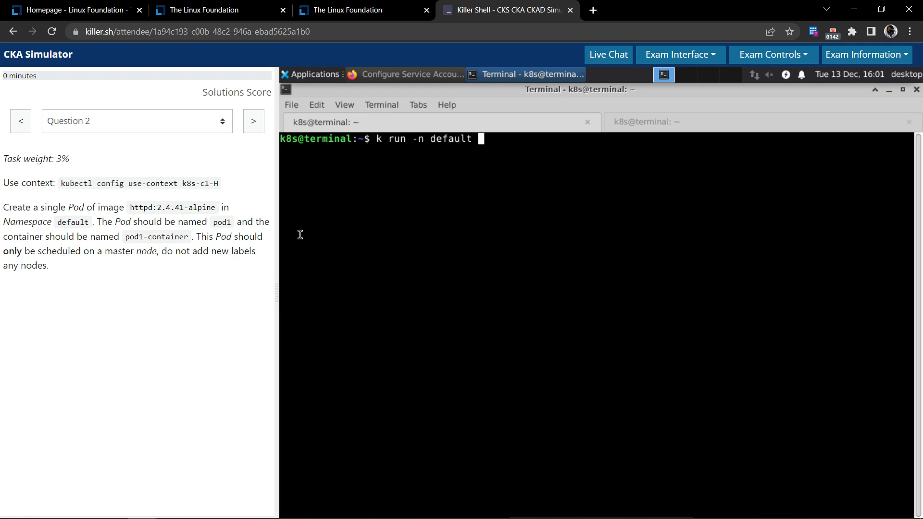
{"action": "mouse_move", "coordinate": [424, 145]}
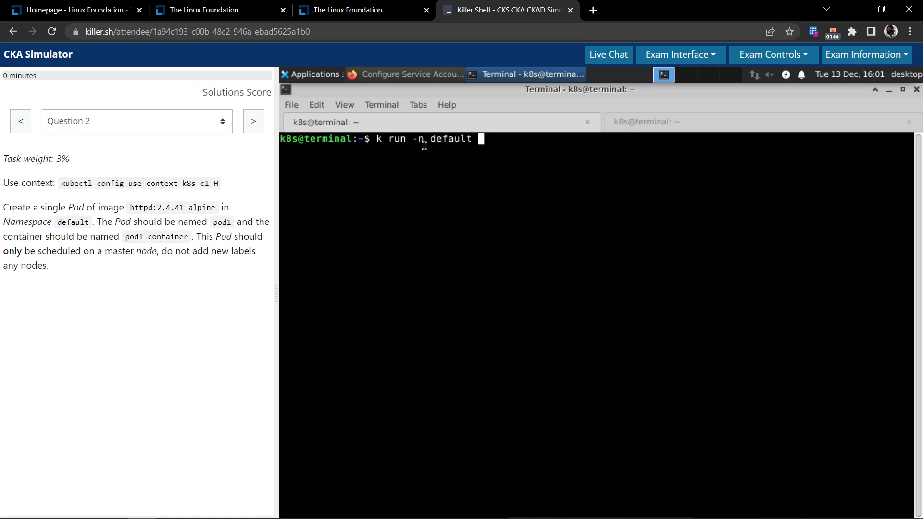
{"action": "mouse_move", "coordinate": [490, 178]}
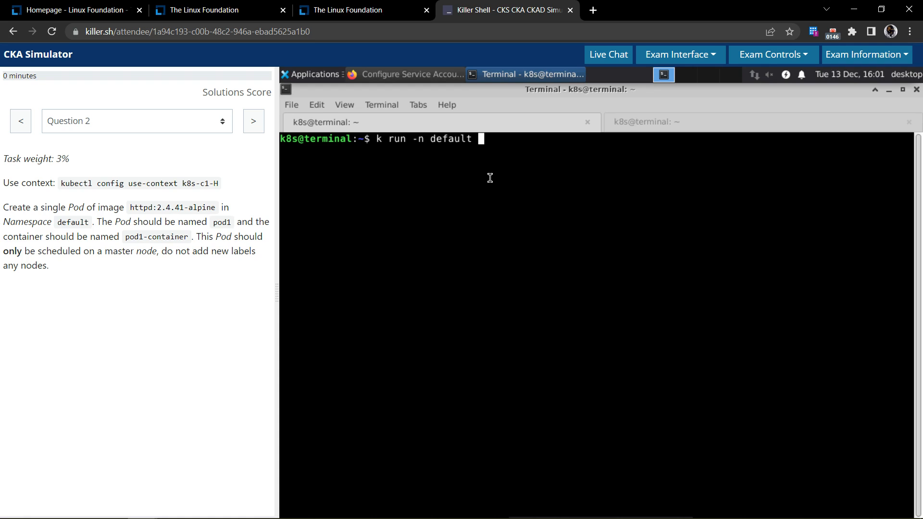
{"action": "mouse_move", "coordinate": [445, 171]}
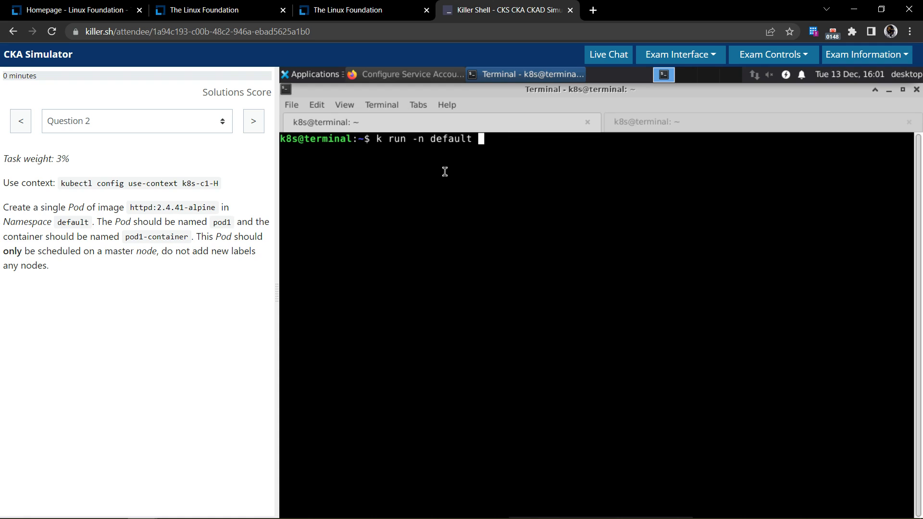
{"action": "mouse_move", "coordinate": [478, 204]}
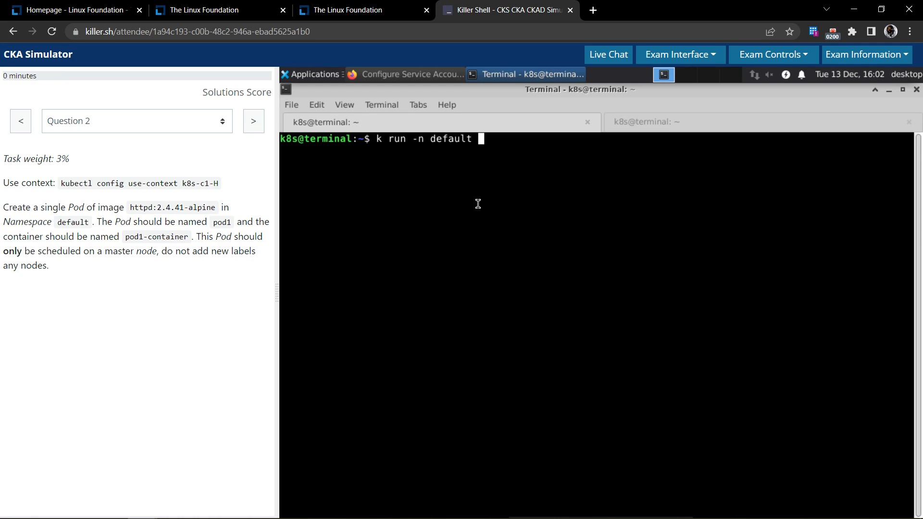
{"action": "type", "text": "pod1"}
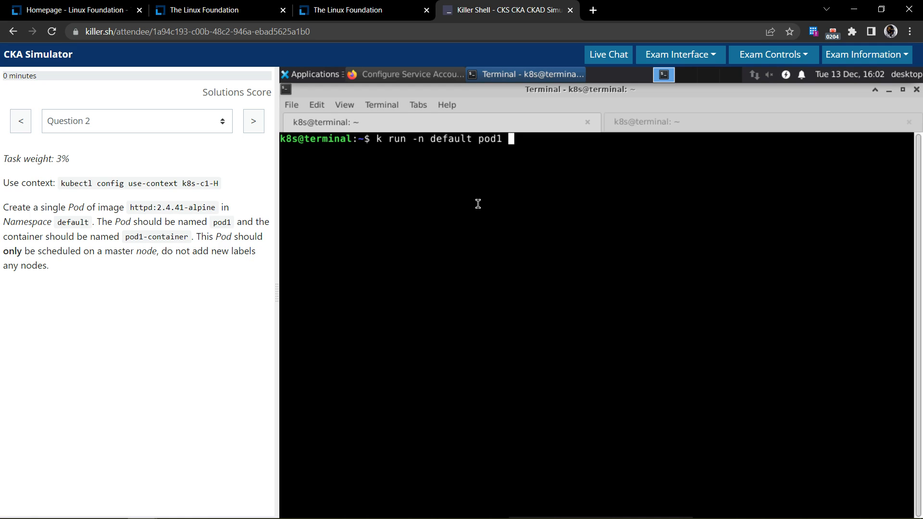
{"action": "type", "text": "--image="}
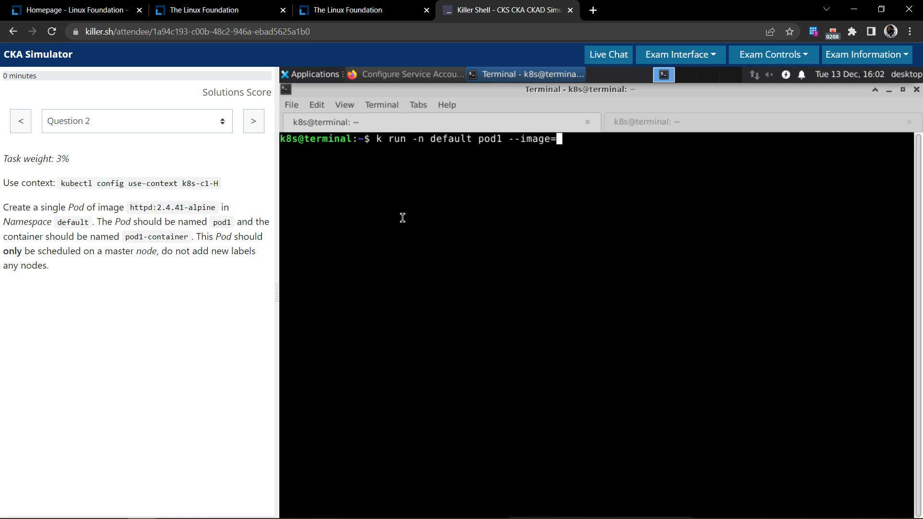
{"action": "type", "text": "httpd:2.4.41-alpine --dry"}
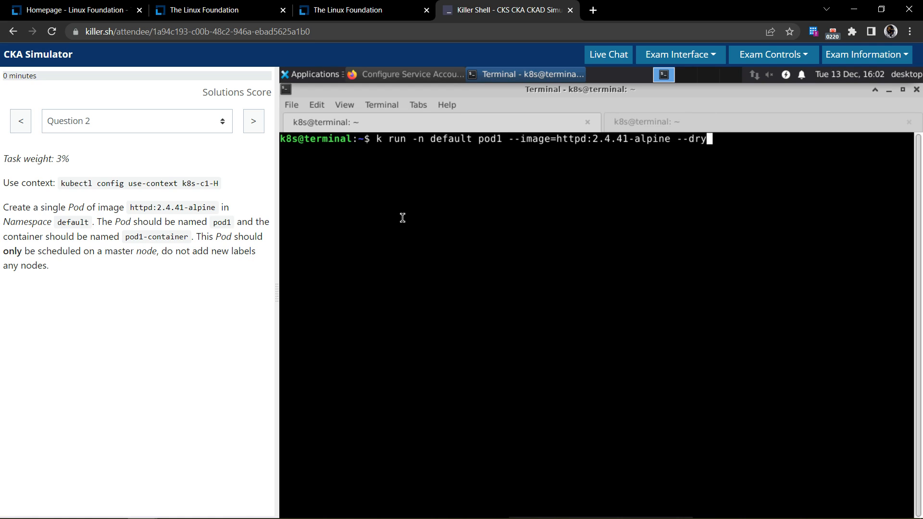
{"action": "type", "text": "run"}
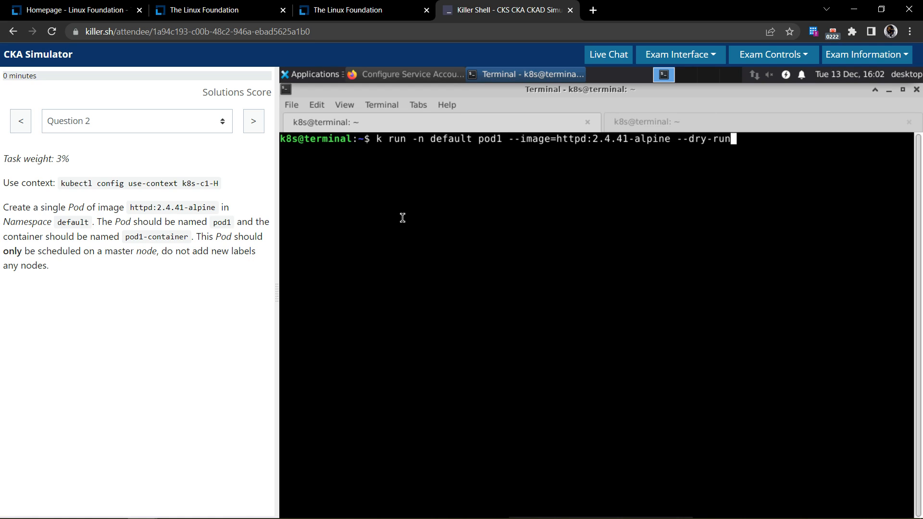
{"action": "type", "text": "=client -"}
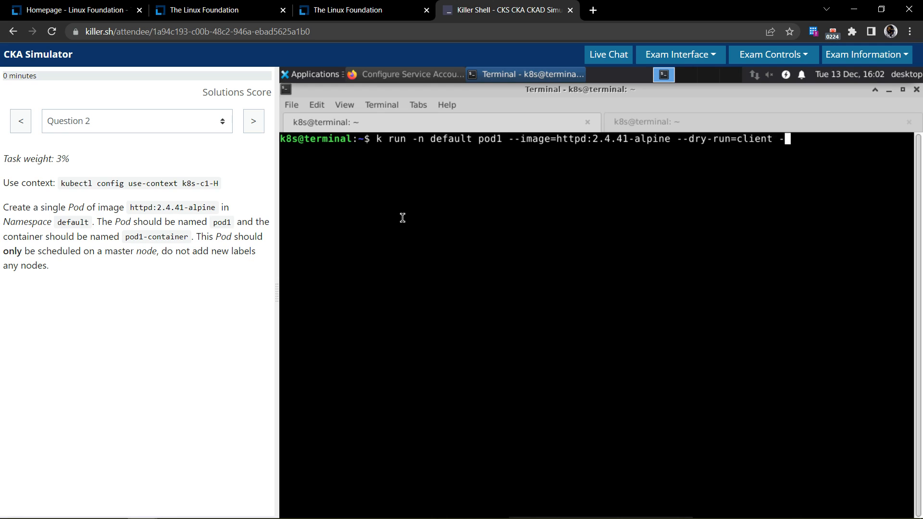
{"action": "type", "text": "o yaml > 2.y"}
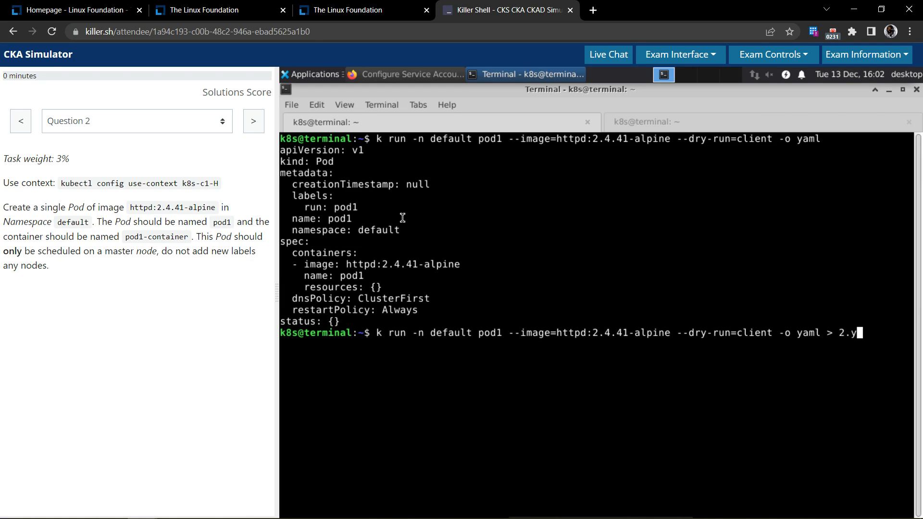
Save the pod1 dry-run manifest to 2.yaml and open it in vi
{"action": "type", "text": "aml"}
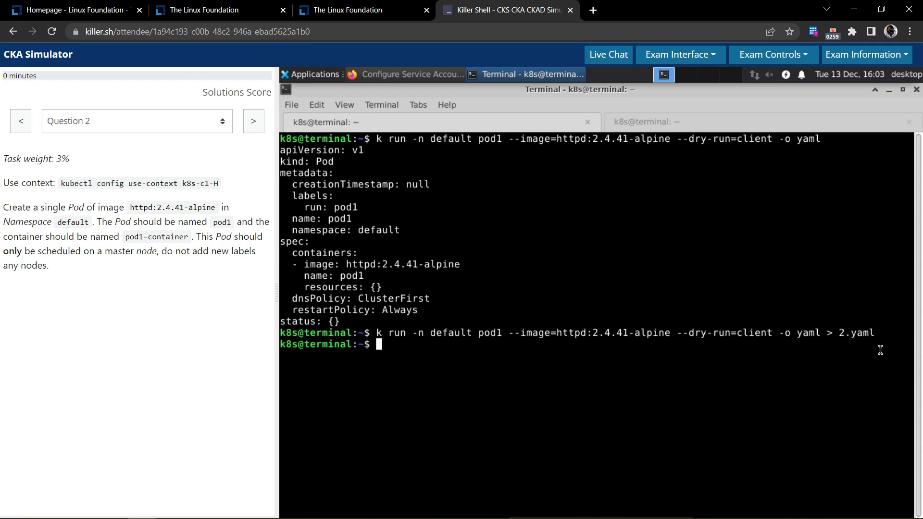
{"action": "type", "text": "vi 2.yaml"}
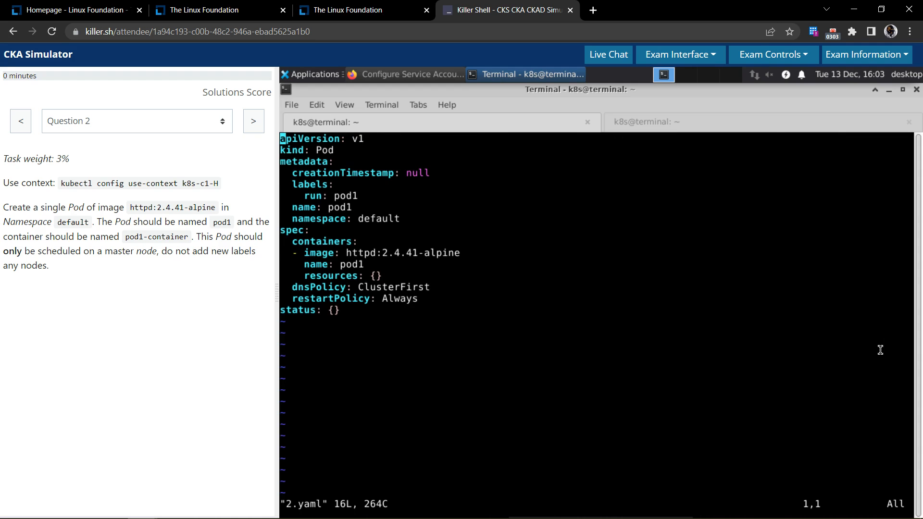
{"action": "mouse_move", "coordinate": [183, 216]}
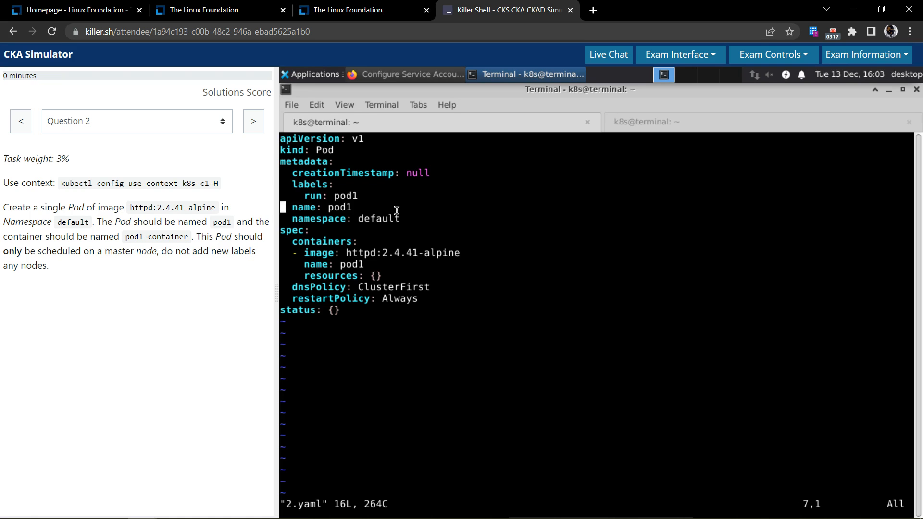
Rename the container in 2.yaml to pod1-container and start a nodeName: line under spec
{"action": "double_click", "coordinate": [402, 252]}
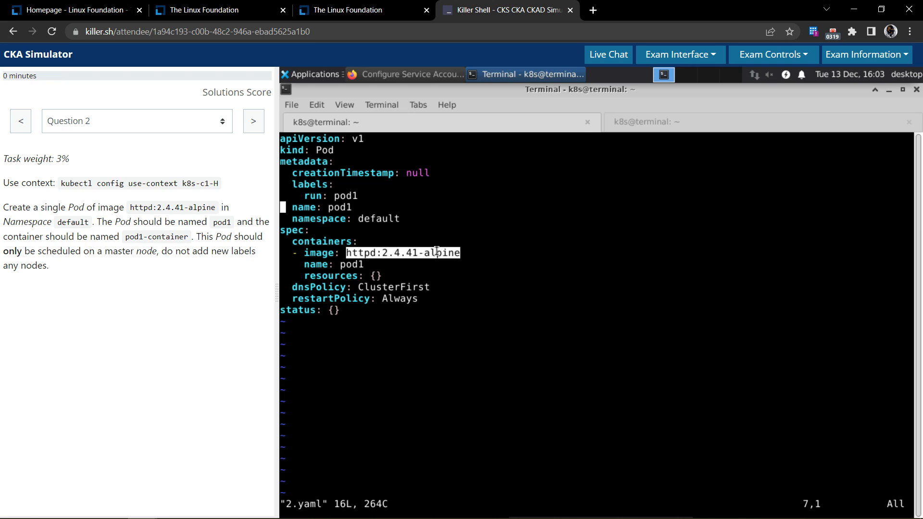
{"action": "double_click", "coordinate": [156, 236]}
{"action": "type", "text": "-container"}
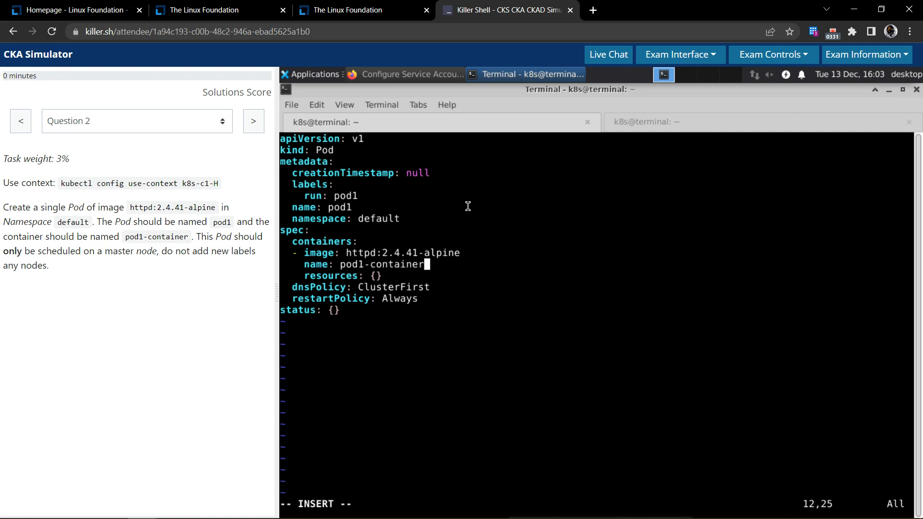
{"action": "mouse_move", "coordinate": [441, 272]}
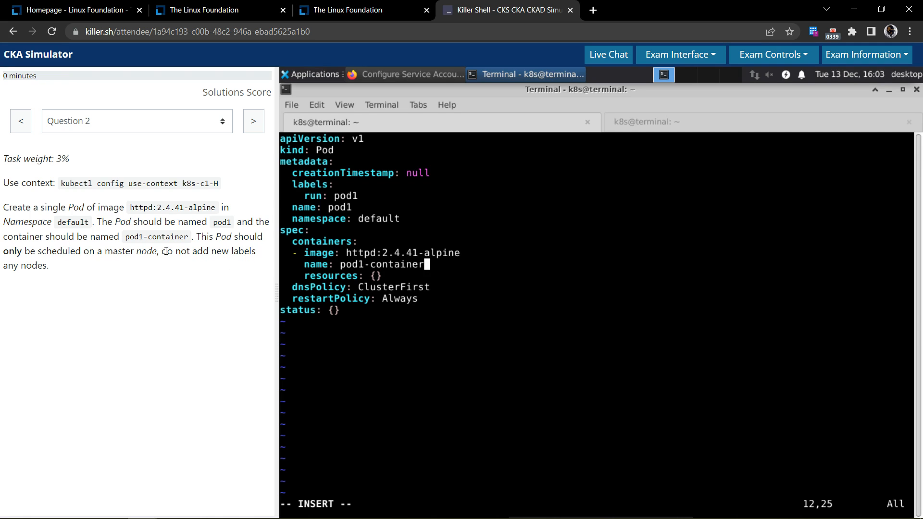
{"action": "mouse_move", "coordinate": [418, 275]}
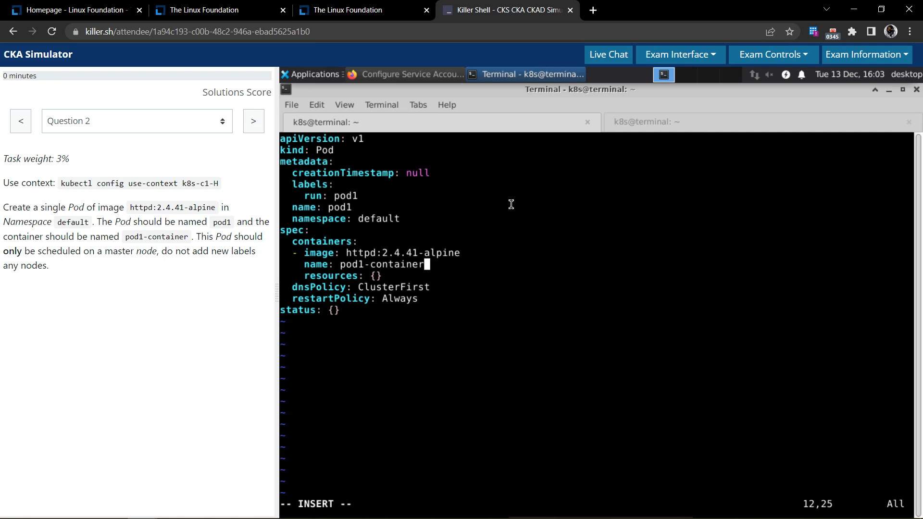
{"action": "mouse_move", "coordinate": [486, 232]}
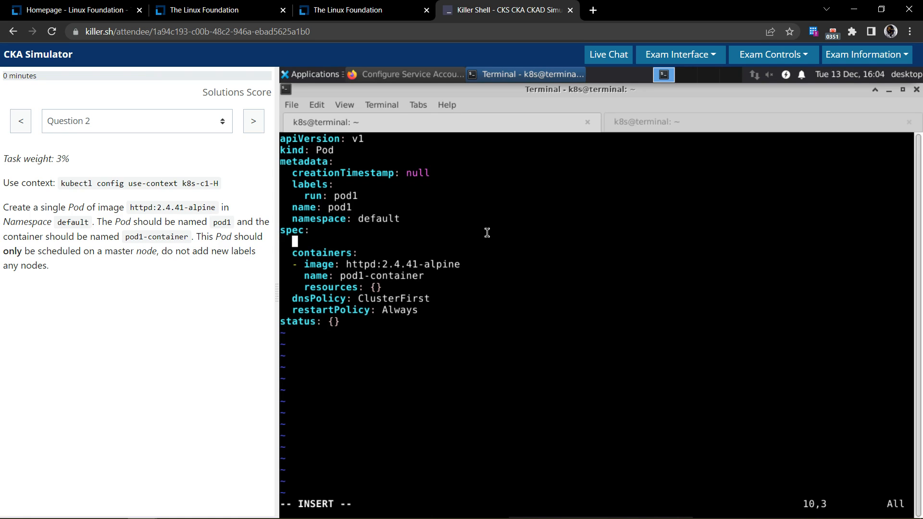
{"action": "type", "text": "nodeName:"}
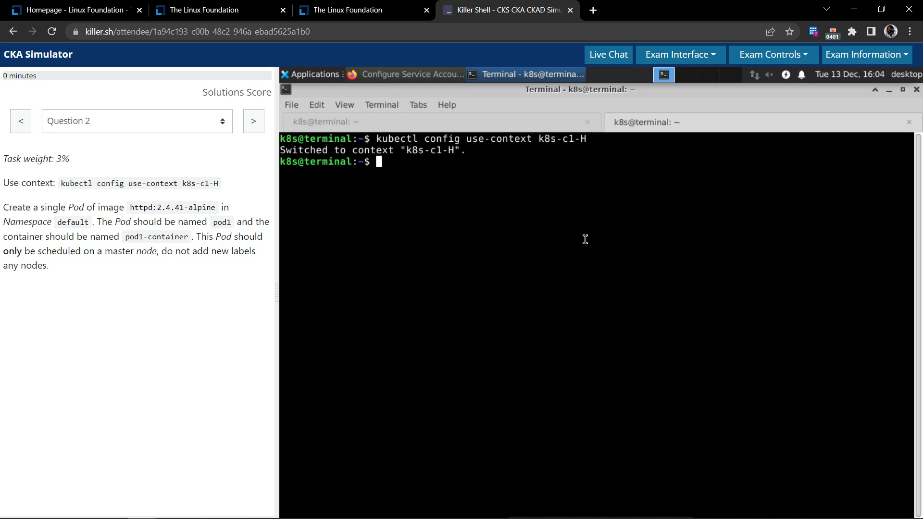
List the nodes with k get nodes and copy the master node name cluster1-master1
{"action": "type", "text": "k get nodes"}
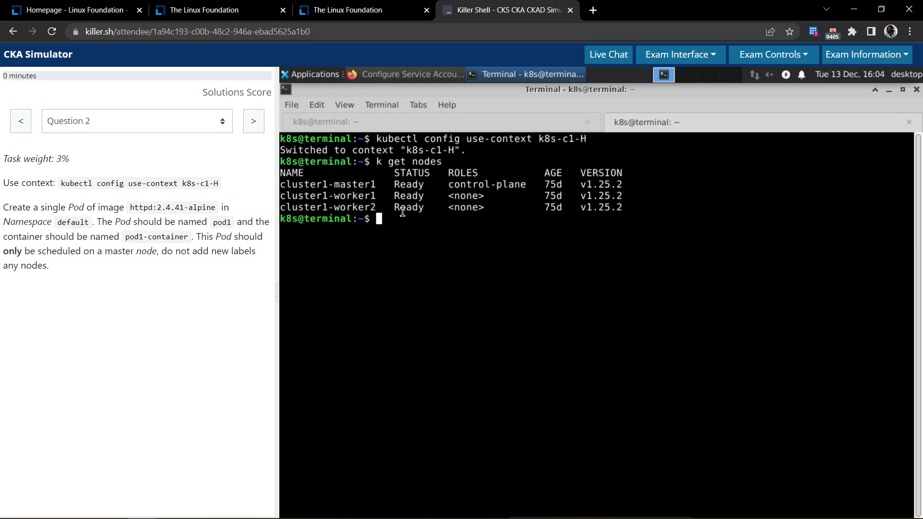
{"action": "double_click", "coordinate": [487, 184]}
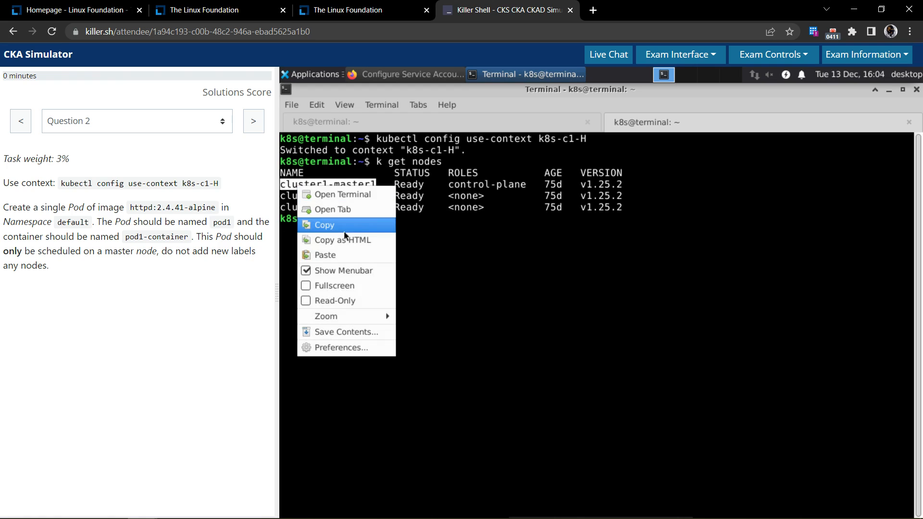
{"action": "left_click", "coordinate": [459, 231]}
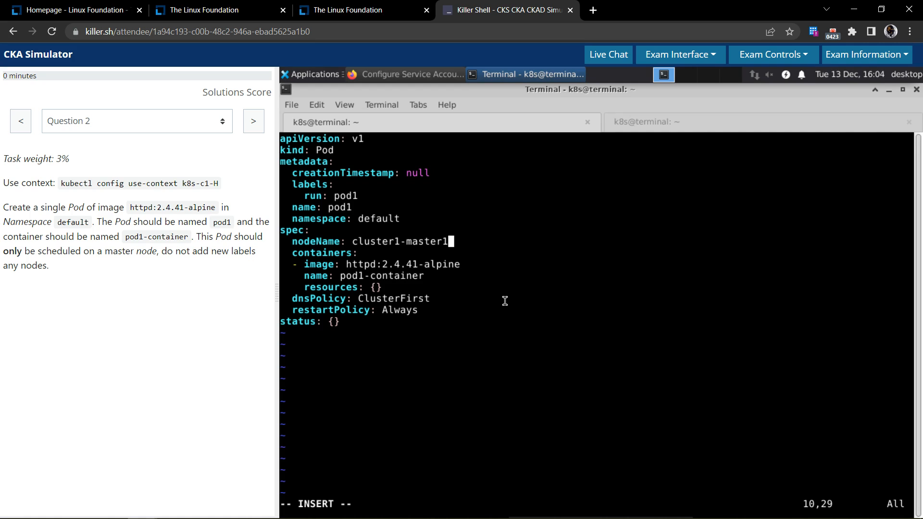
{"action": "mouse_move", "coordinate": [436, 328]}
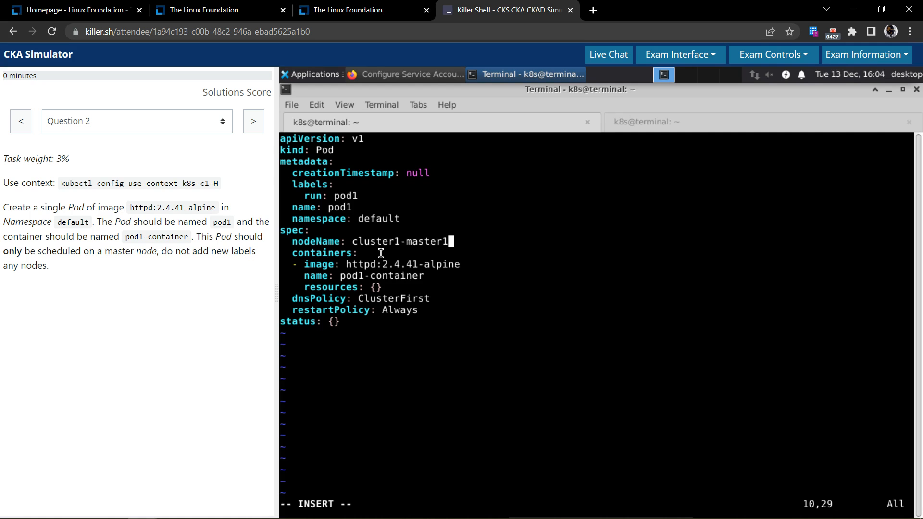
{"action": "mouse_move", "coordinate": [428, 250]}
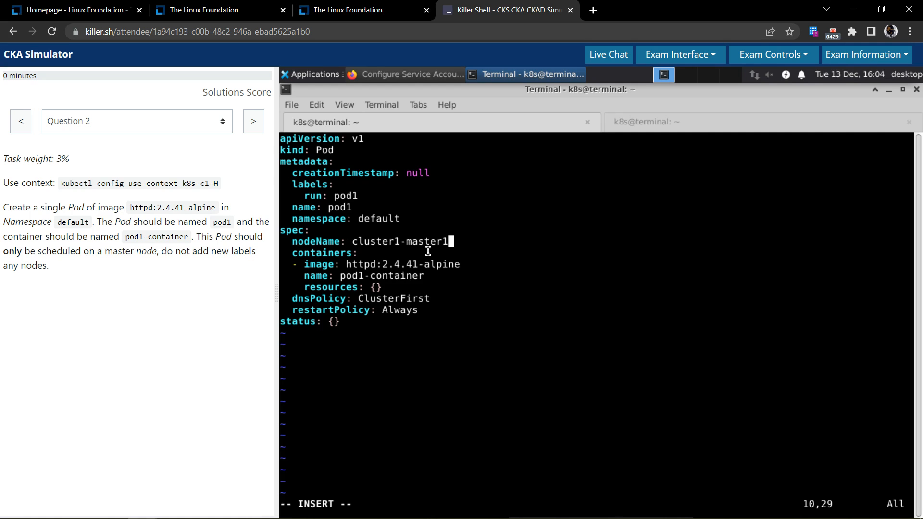
{"action": "mouse_move", "coordinate": [470, 252]}
{"action": "type", "text": ":wq"}
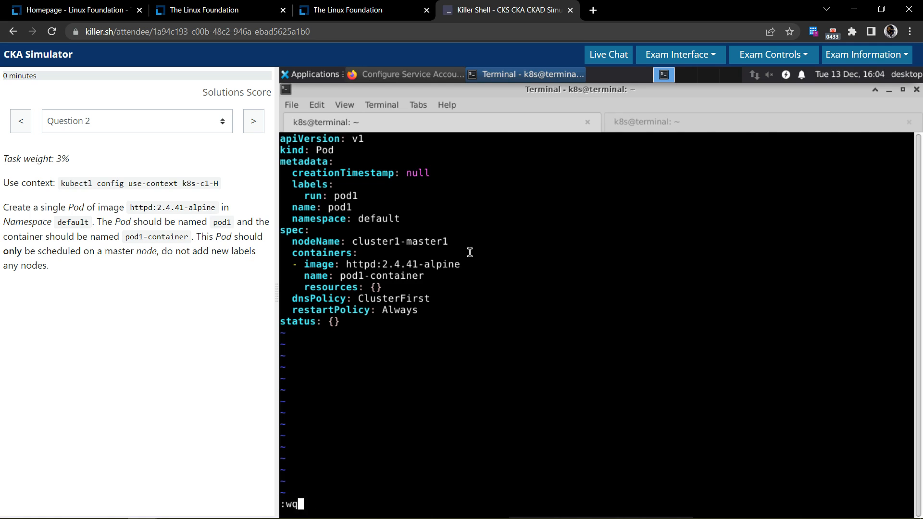
Save 2.yaml with nodeName cluster1-master1 and container pod1-container, then exit vi
{"action": "key", "text": "Return"}
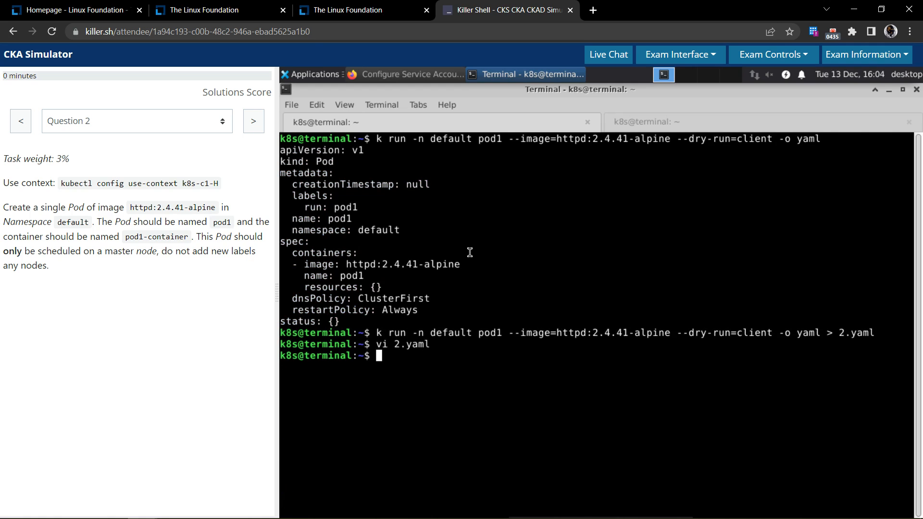
Create pod1 from 2.yaml with k create -f
{"action": "type", "text": "k create -"}
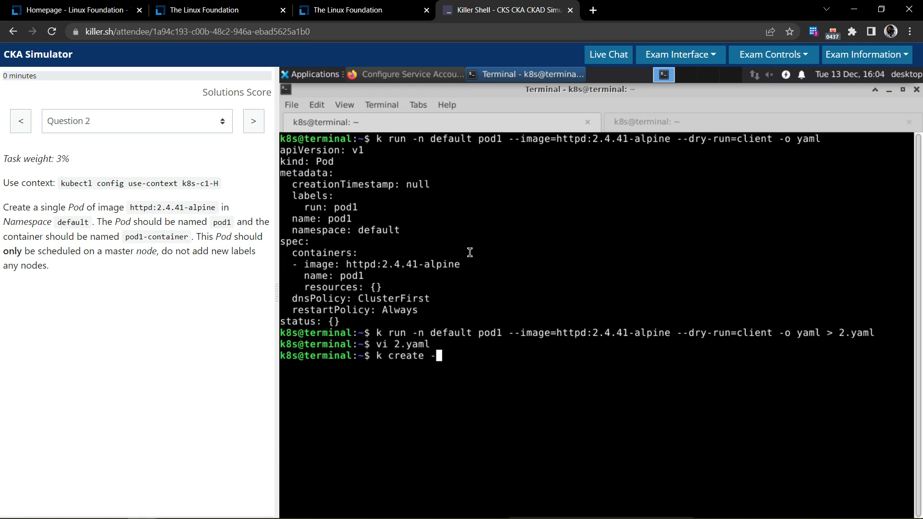
{"action": "type", "text": "f 2."}
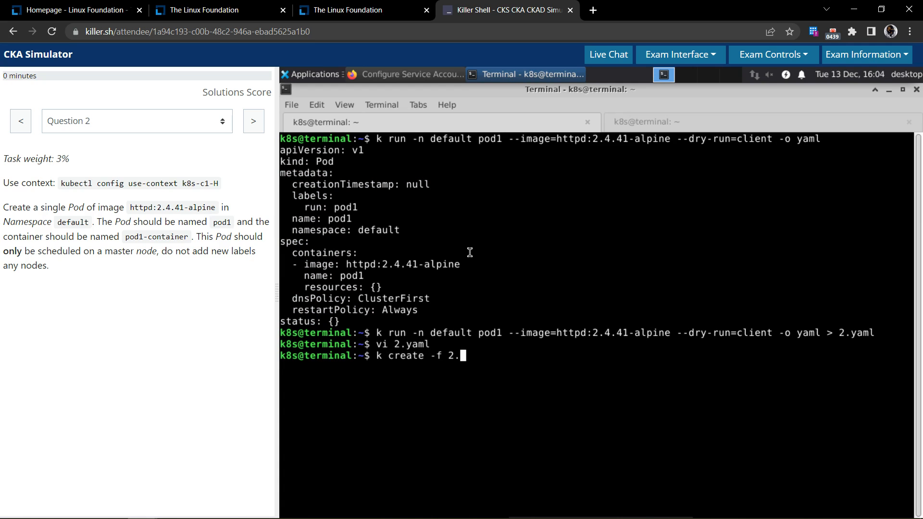
{"action": "type", "text": "yaml"}
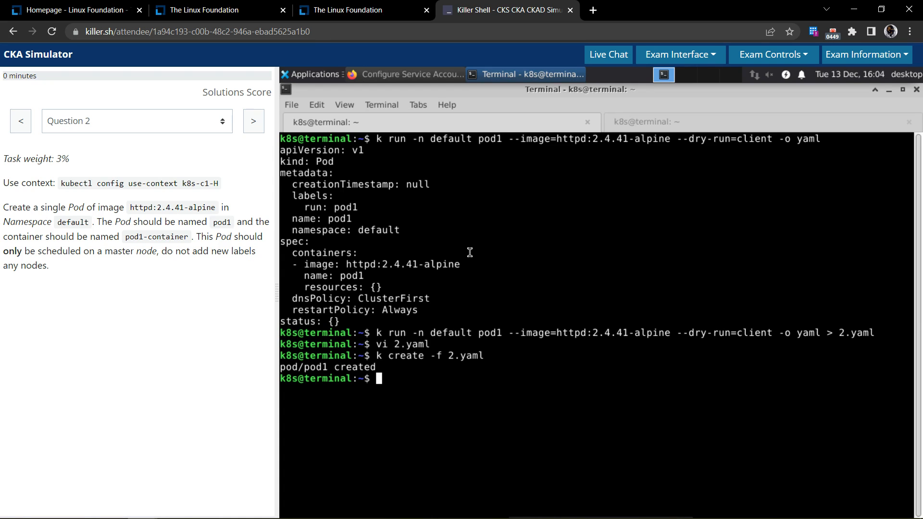
List pod1 in namespace default to confirm it is Running
{"action": "type", "text": "k"}
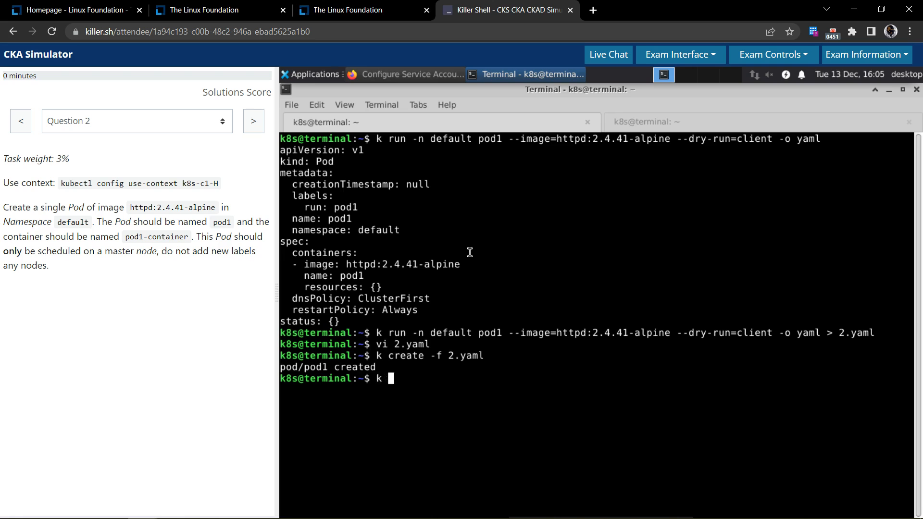
{"action": "type", "text": "get"}
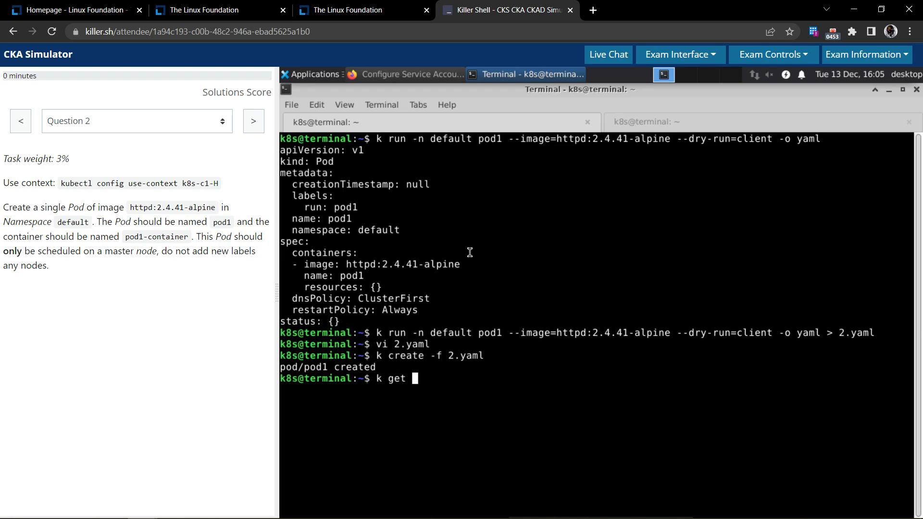
{"action": "type", "text": "pods -n def"}
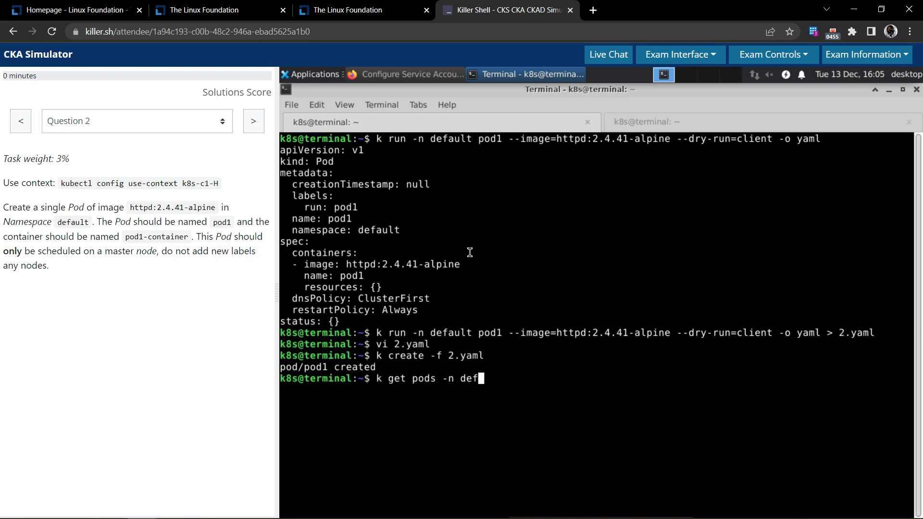
{"action": "type", "text": "ault"}
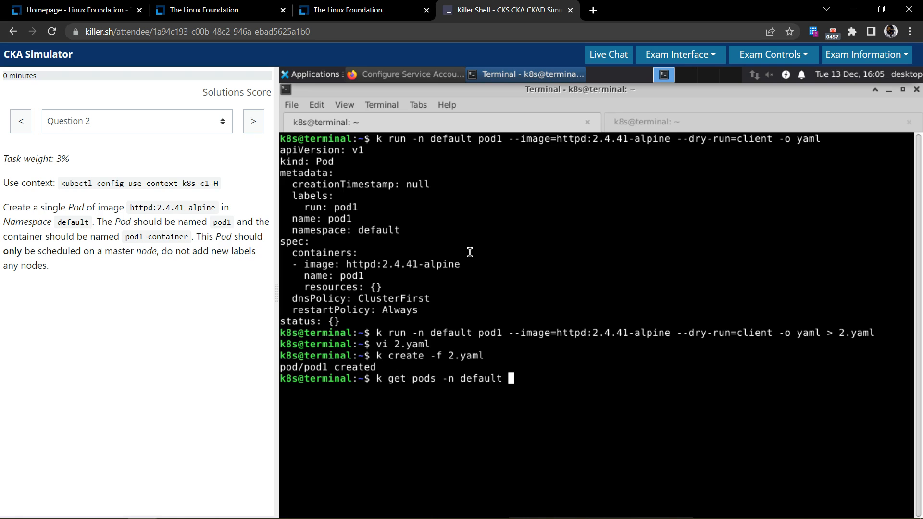
{"action": "type", "text": "pol1"}
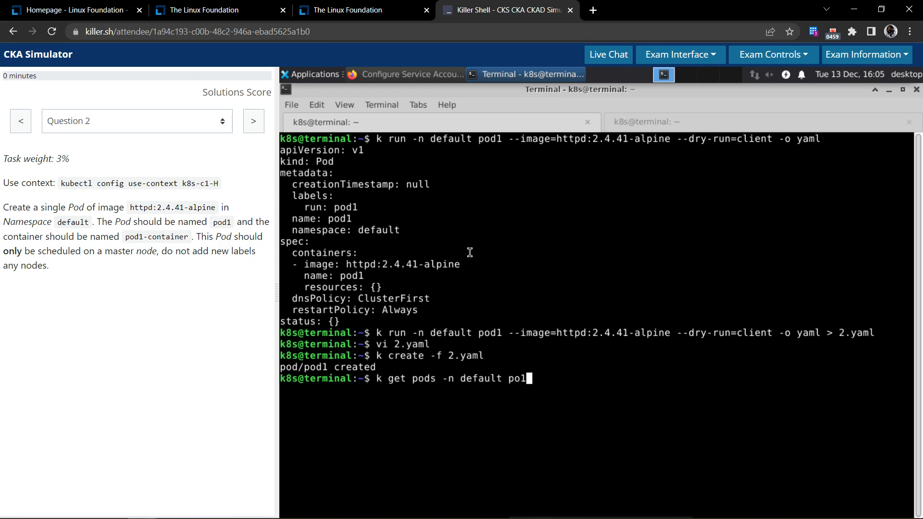
{"action": "type", "text": "d"}
{"action": "key", "text": "Return"}
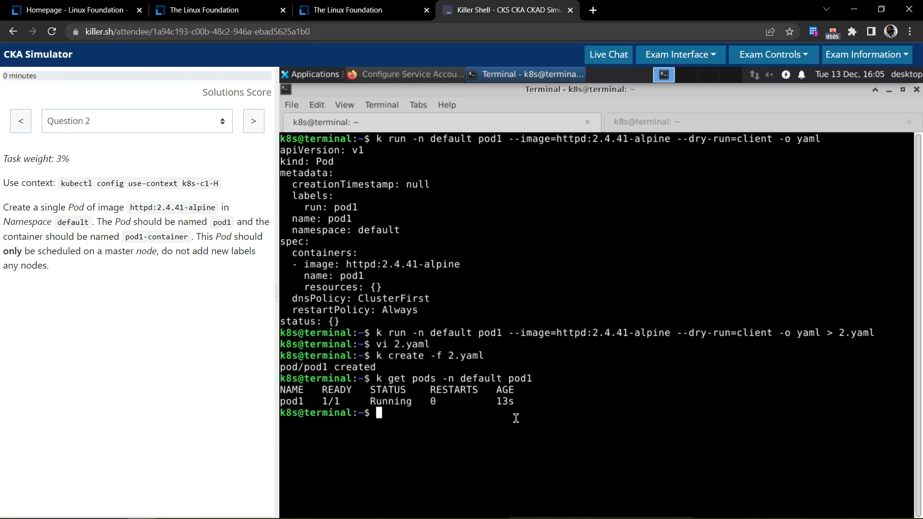
List pod1 with -o wide to confirm it runs on node cluster1-master1
{"action": "type", "text": "k get pods -n default pod1"}
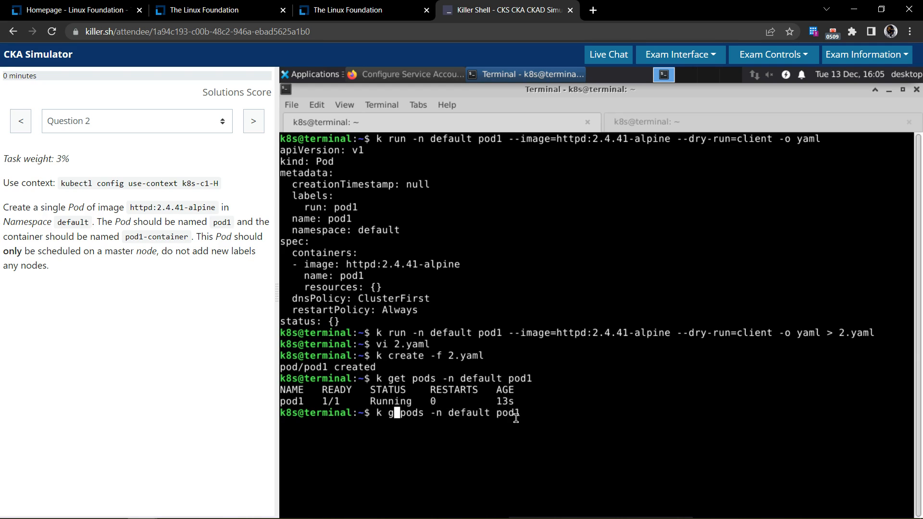
{"action": "key", "text": "End"}
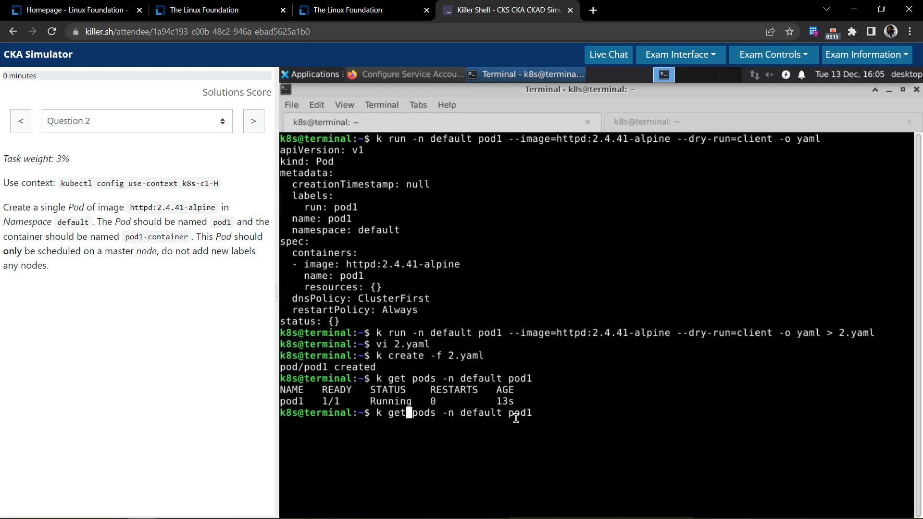
{"action": "type", "text": "-o wi"}
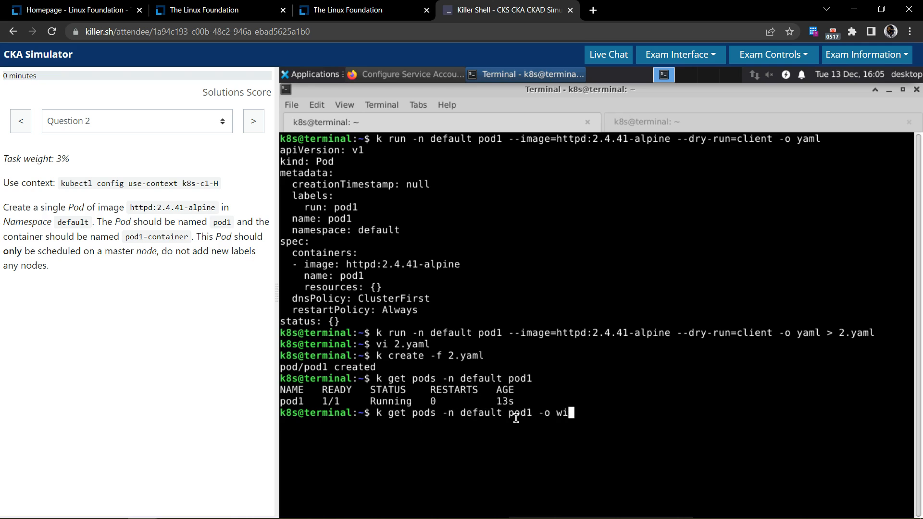
{"action": "type", "text": "de"}
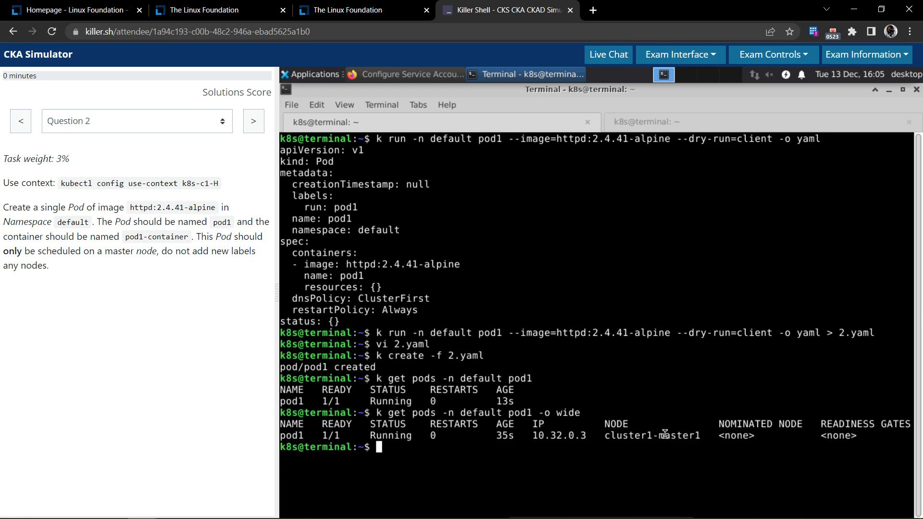
{"action": "mouse_move", "coordinate": [626, 443]}
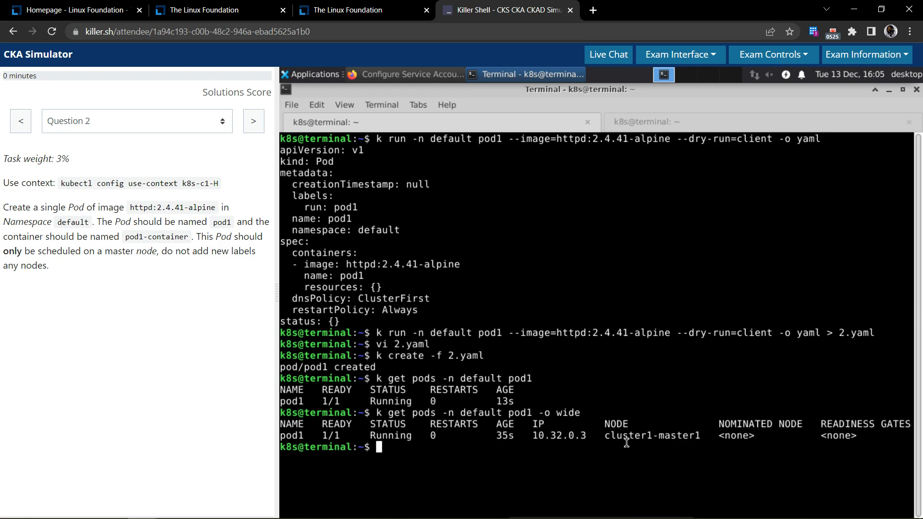
{"action": "mouse_move", "coordinate": [689, 464]}
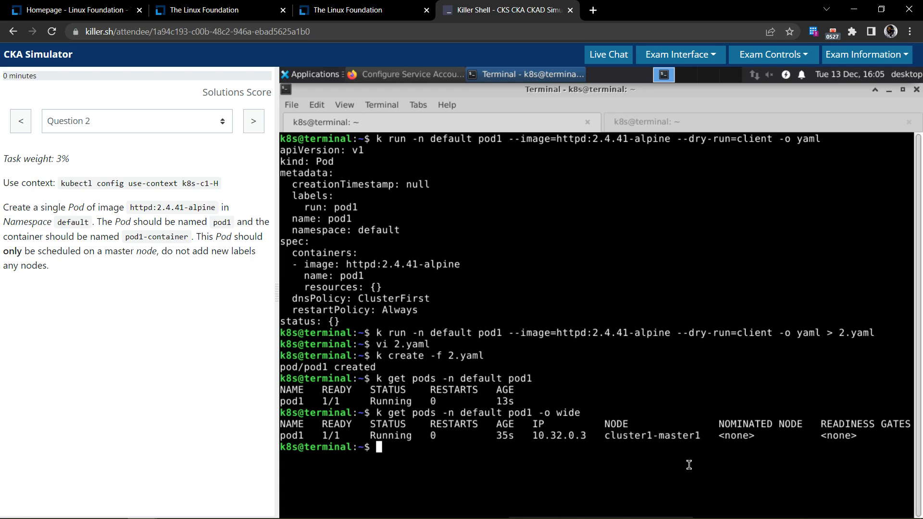
Describe pod1 in default, reviewing container pod1-container and node cluster1-master1, then clear the screen
{"action": "type", "text": "k get pods -n default pod1 -o wide"}
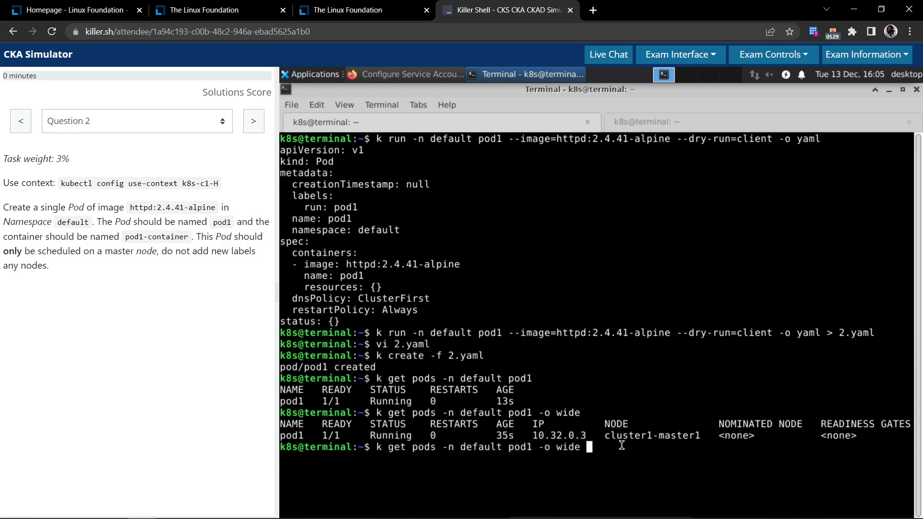
{"action": "type", "text": "t"}
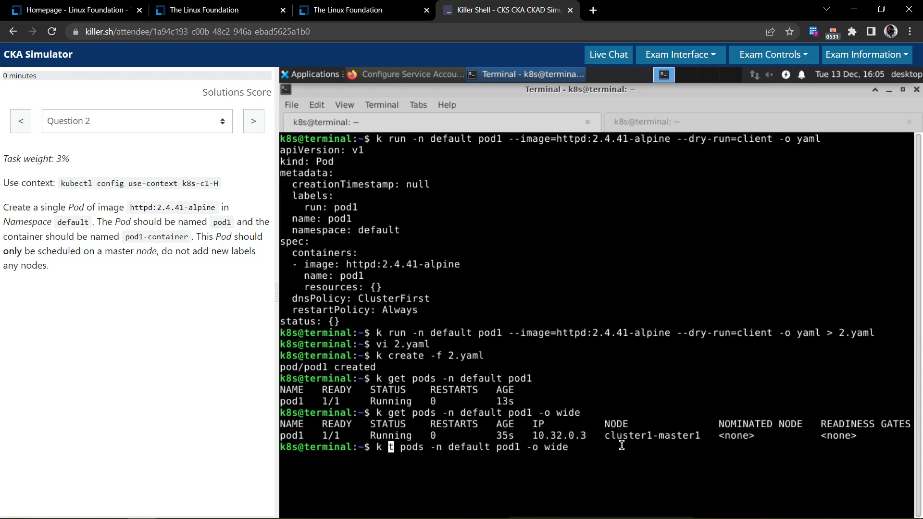
{"action": "type", "text": "describe"}
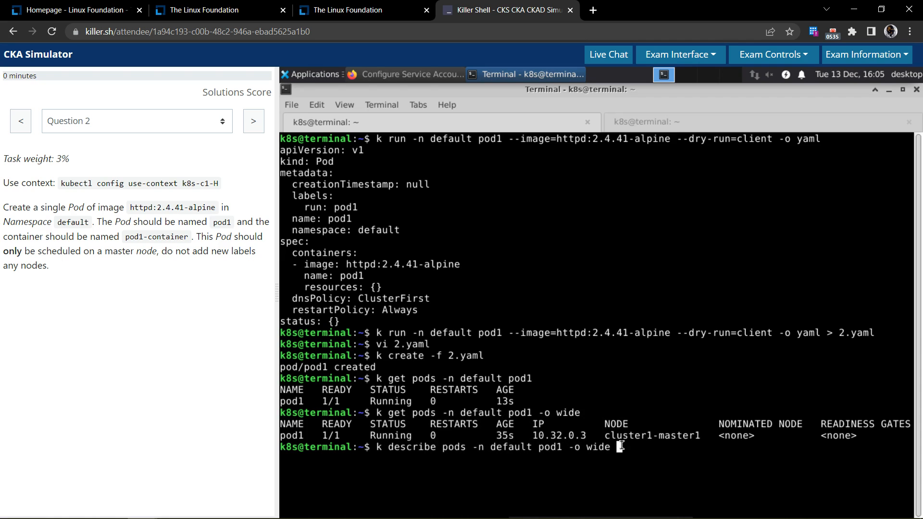
{"action": "key", "text": "BackSpace"}
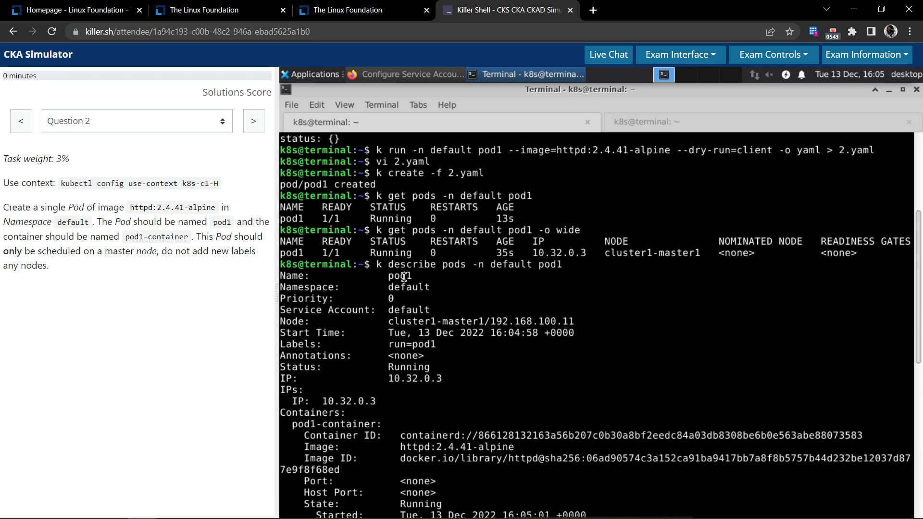
{"action": "double_click", "coordinate": [401, 275]}
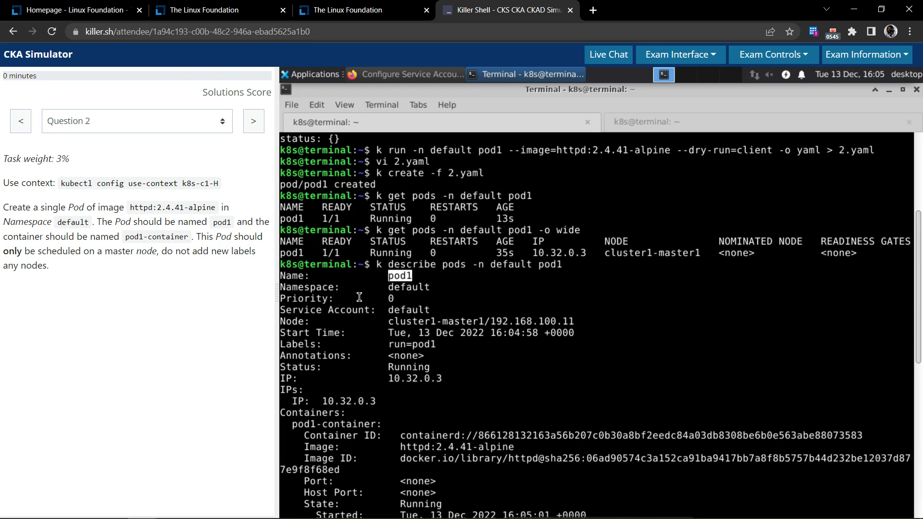
{"action": "mouse_move", "coordinate": [340, 359]}
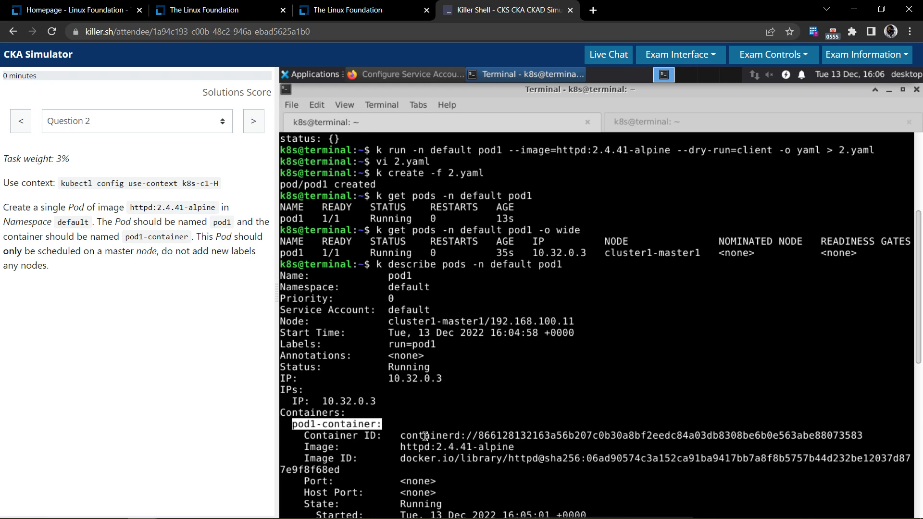
{"action": "scroll", "scroll_direction": "down", "scroll_amount": 3}
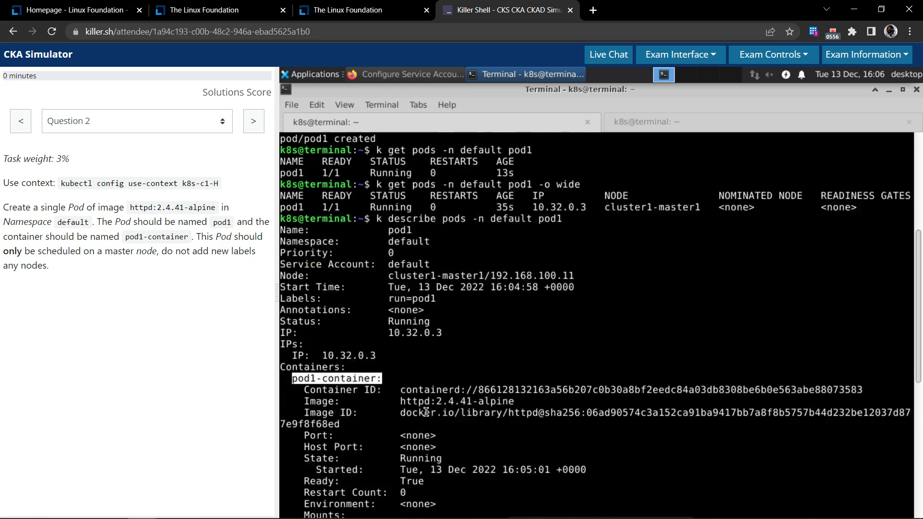
{"action": "scroll", "scroll_direction": "down", "scroll_amount": 3}
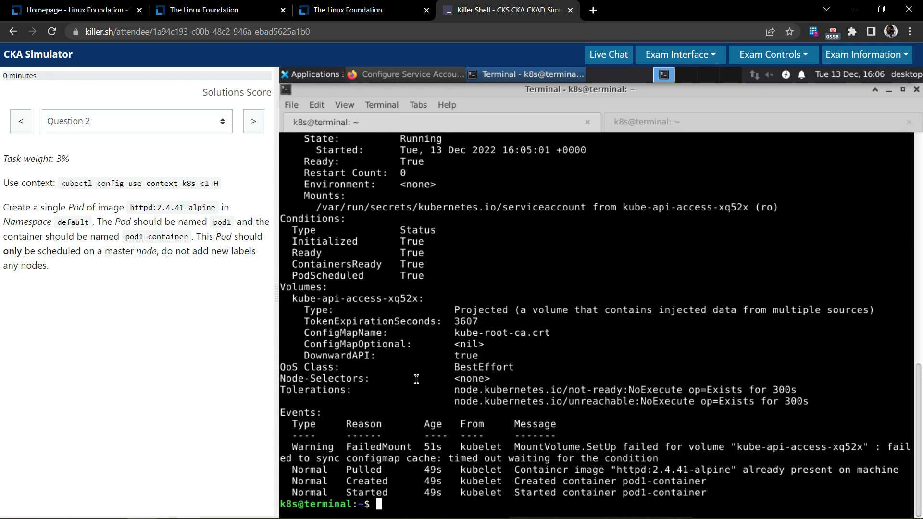
{"action": "type", "text": "clear"}
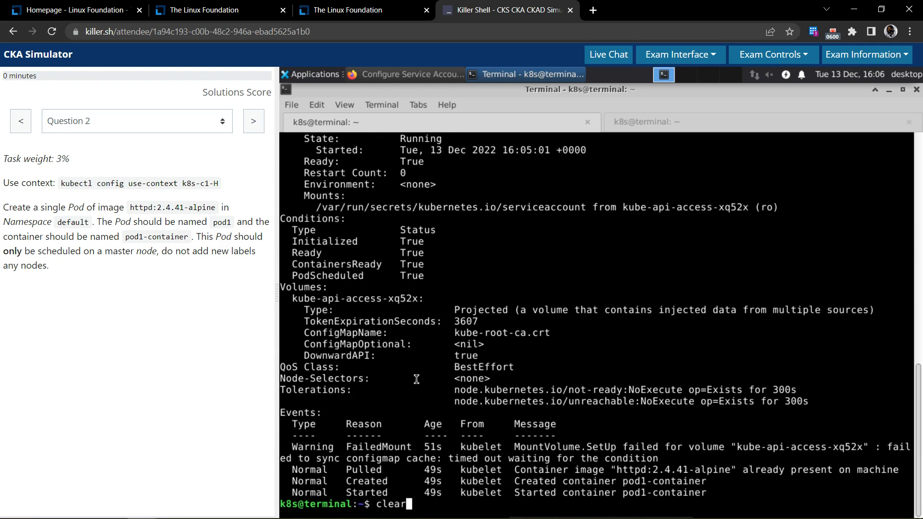